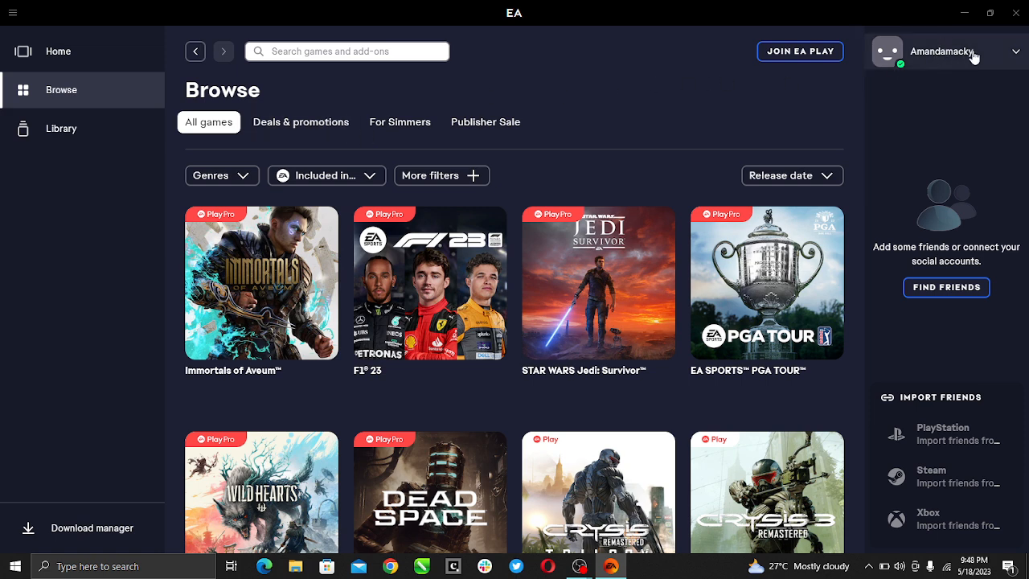
{"action": "mouse_move", "coordinate": [944, 61]}
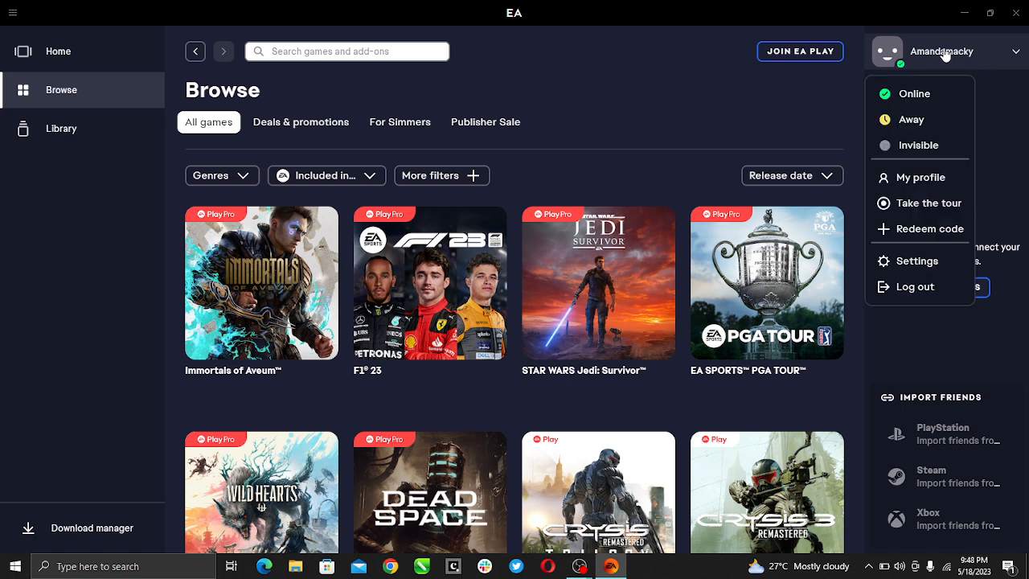
{"action": "mouse_move", "coordinate": [915, 286]}
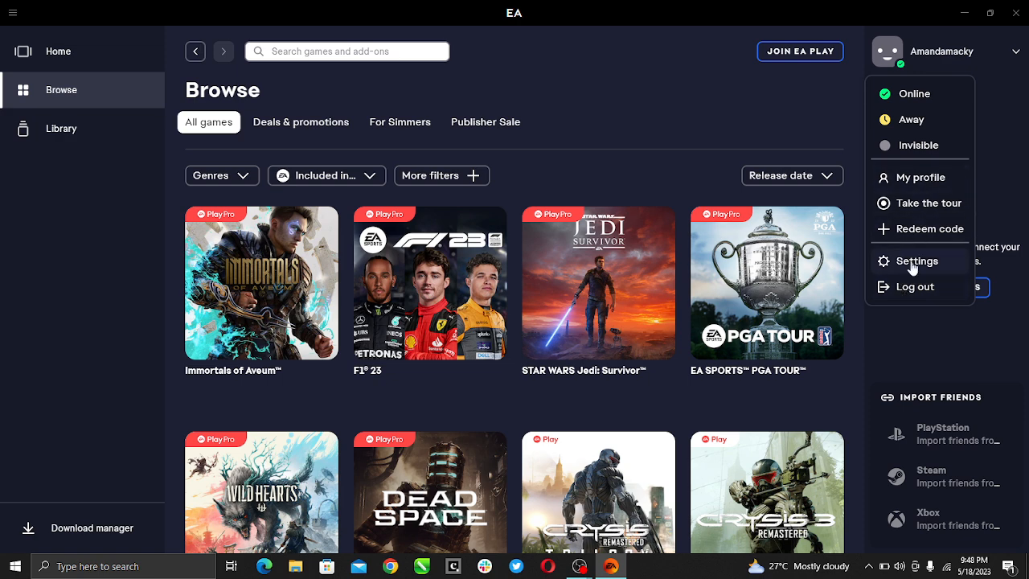
Open EA app Settings and scroll the My account tab through privacy and connected accounts
{"action": "left_click", "coordinate": [917, 261]}
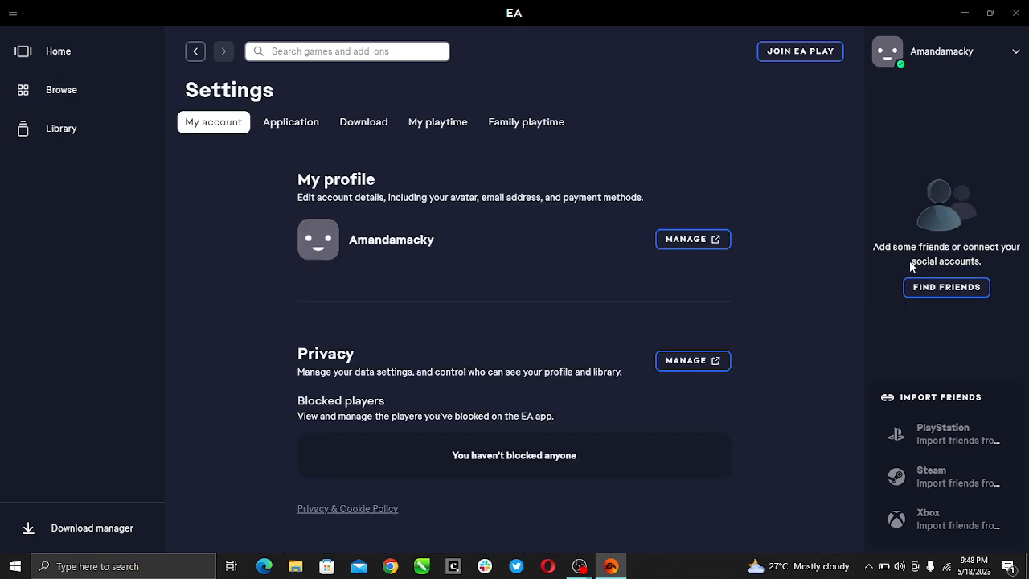
{"action": "scroll", "scroll_direction": "down", "scroll_amount": 3}
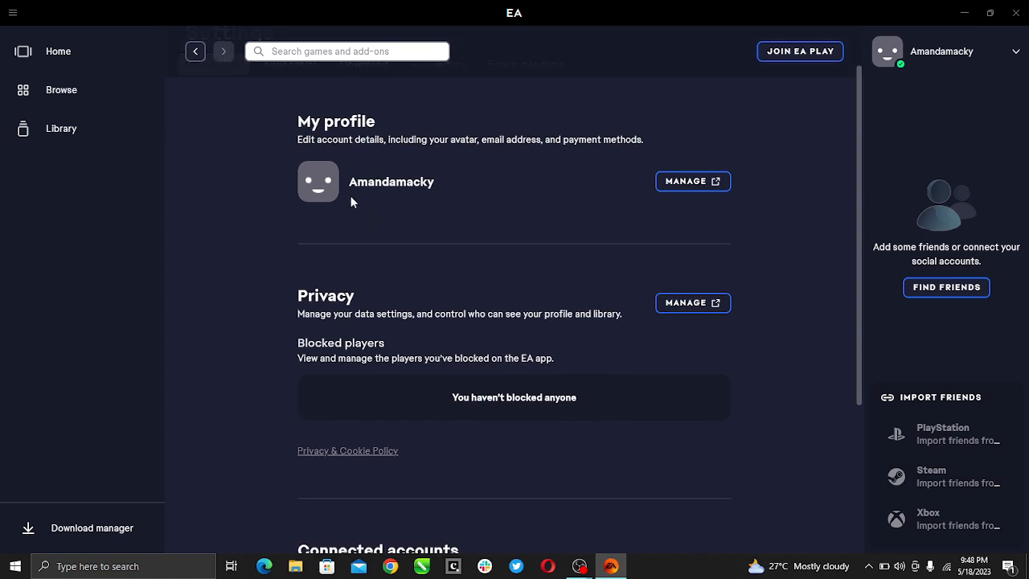
{"action": "scroll", "scroll_direction": "down", "scroll_amount": 3}
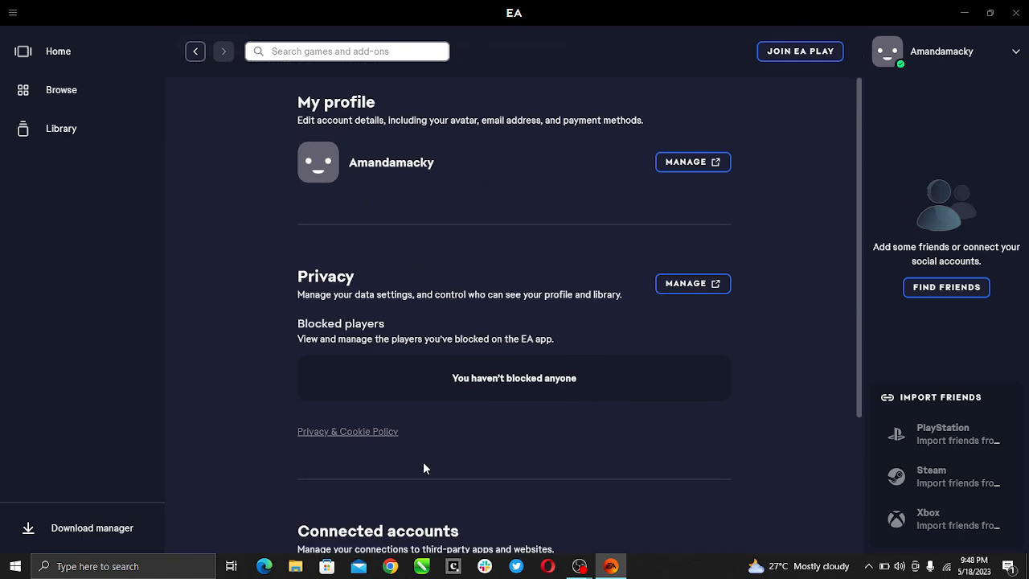
{"action": "scroll", "scroll_direction": "down", "scroll_amount": 3}
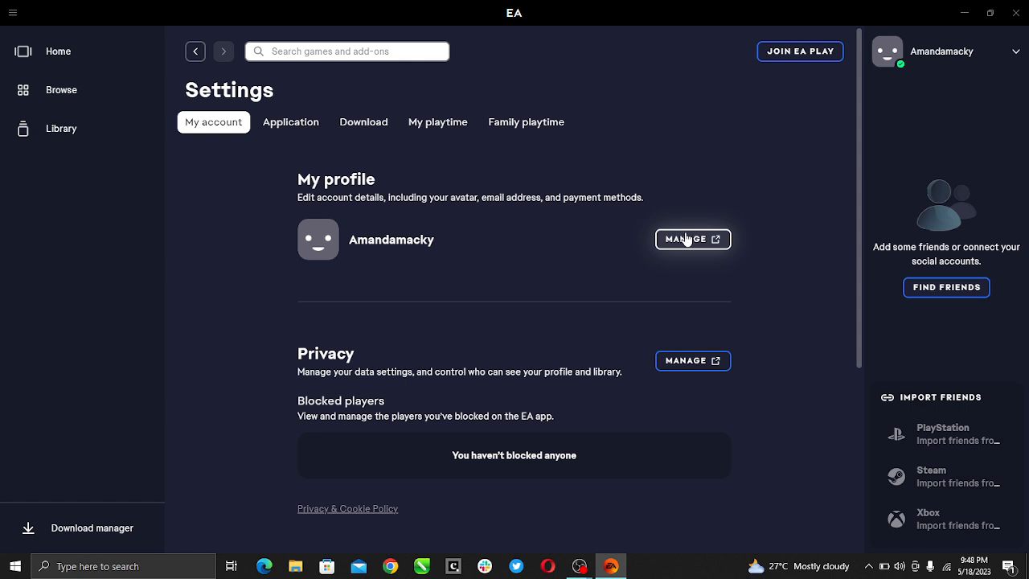
{"action": "mouse_move", "coordinate": [671, 251]}
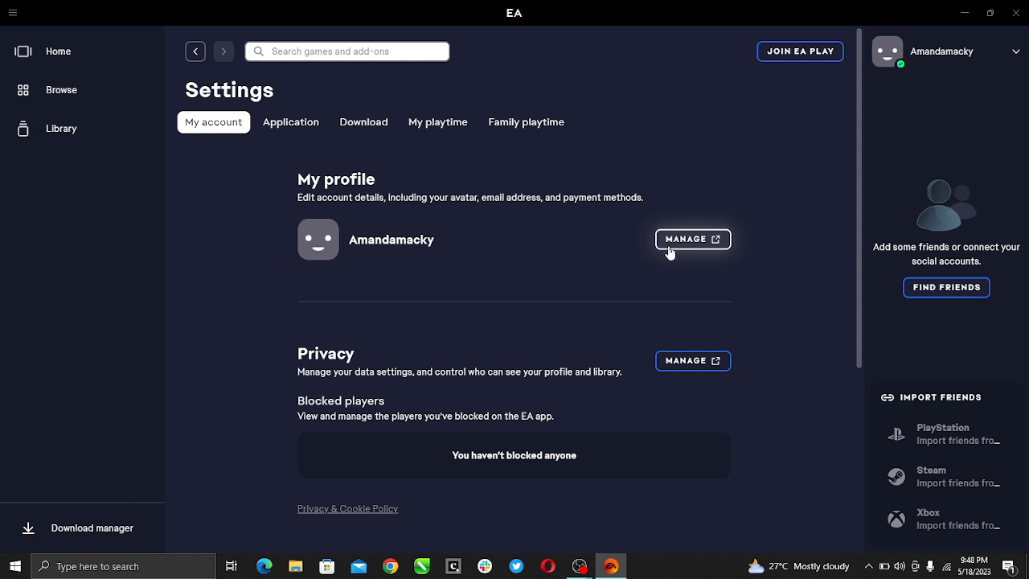
Open the myaccount.ea.com About Me page in Opera via MANAGE next to My profile
{"action": "left_click", "coordinate": [692, 239]}
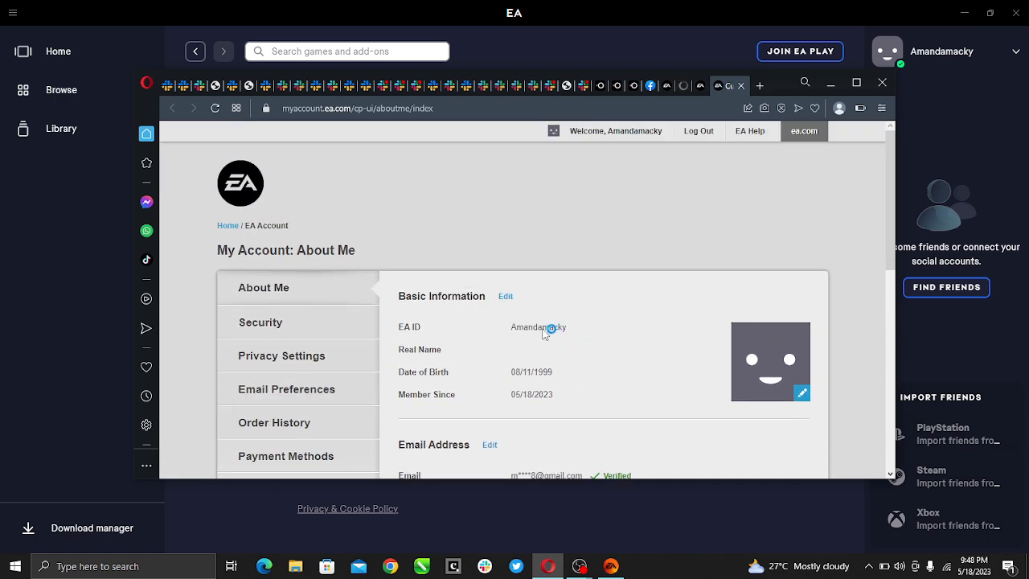
{"action": "scroll", "scroll_direction": "down", "scroll_amount": 3}
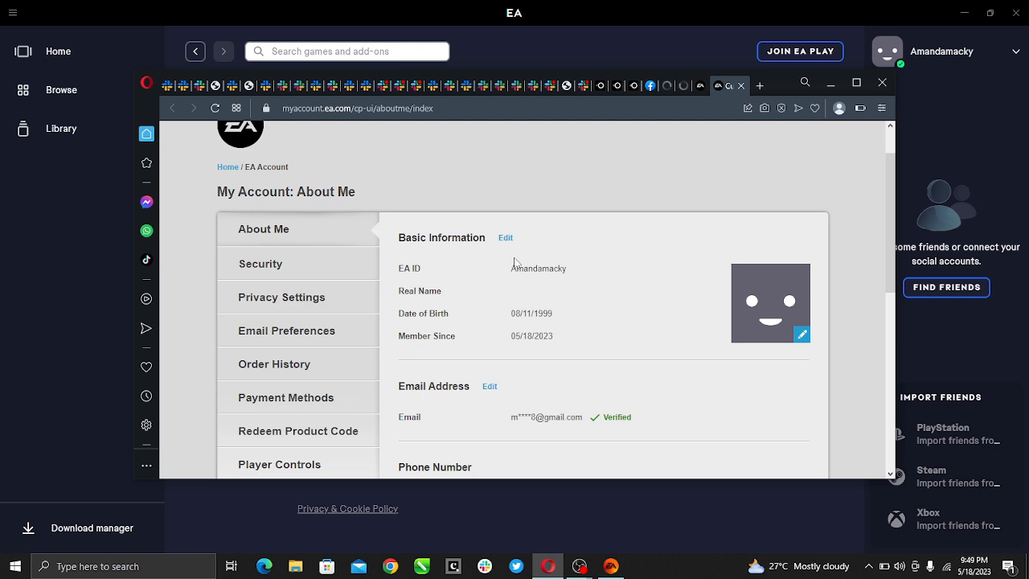
{"action": "mouse_move", "coordinate": [498, 242]}
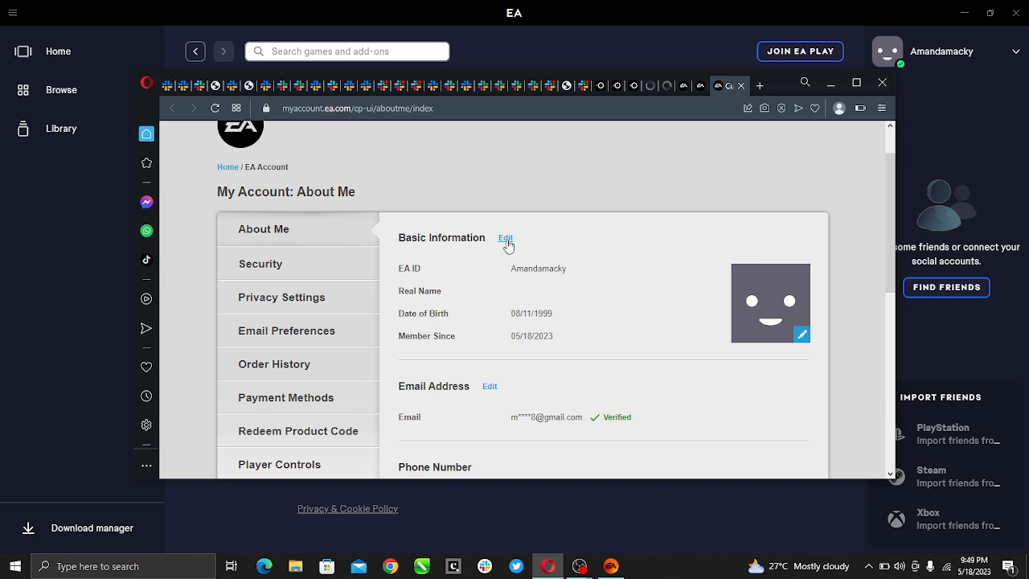
In Edit Basic Information, replace the existing EA ID with 'Aman'
{"action": "left_click", "coordinate": [505, 237]}
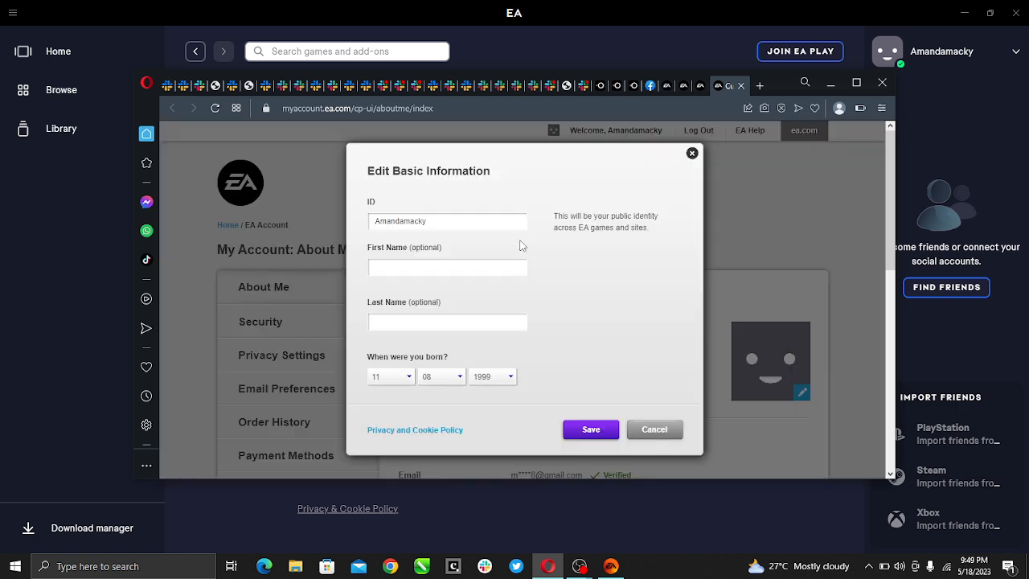
{"action": "left_click", "coordinate": [448, 221]}
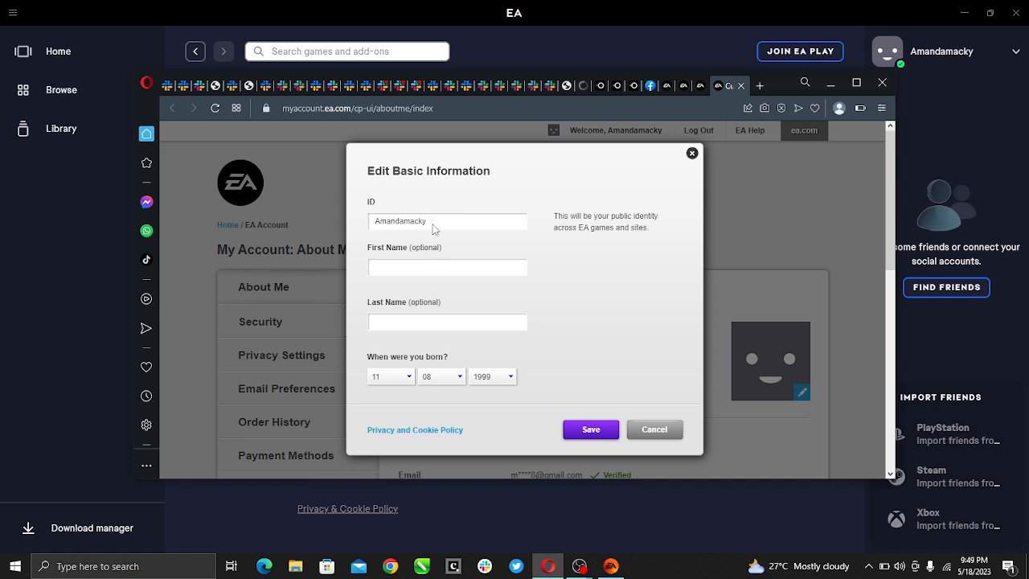
{"action": "left_click", "coordinate": [446, 221]}
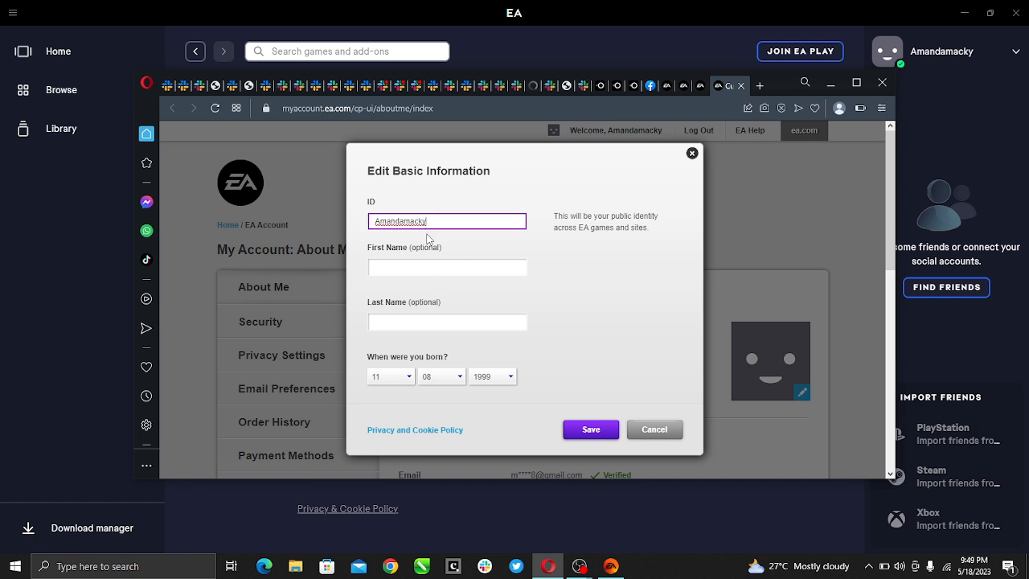
{"action": "key", "text": "Backspace"}
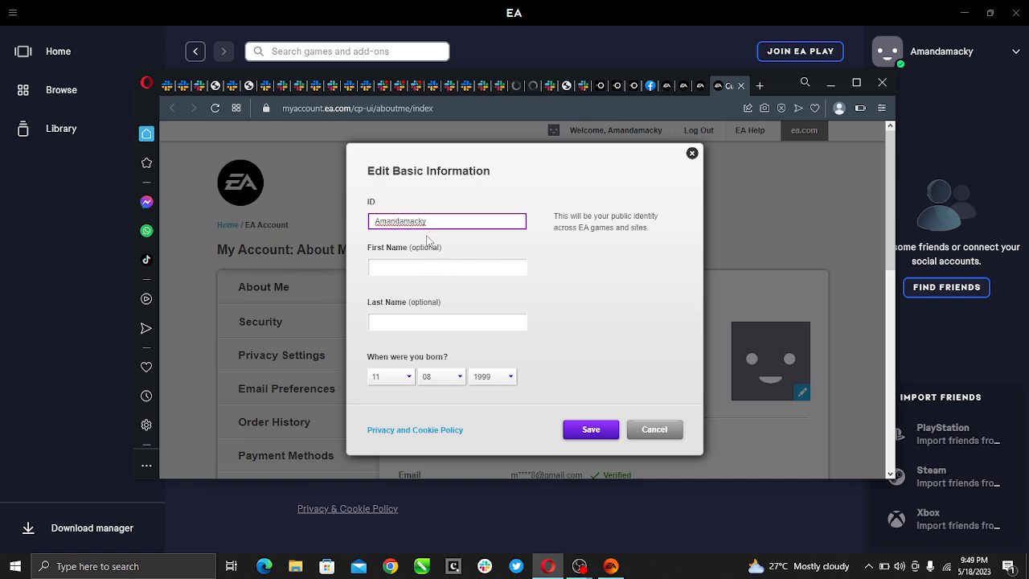
{"action": "key", "text": "Backspace"}
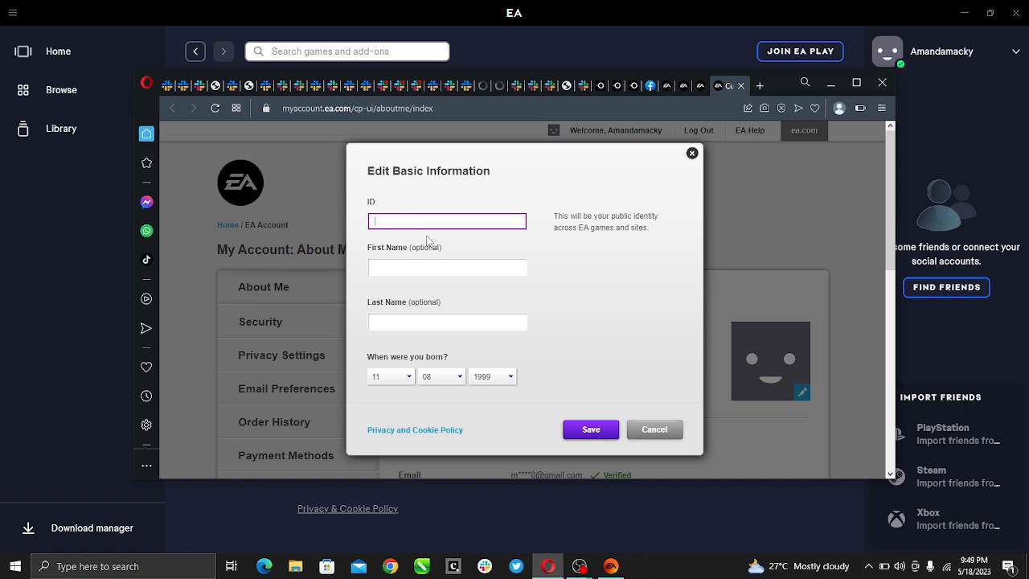
{"action": "type", "text": "A"}
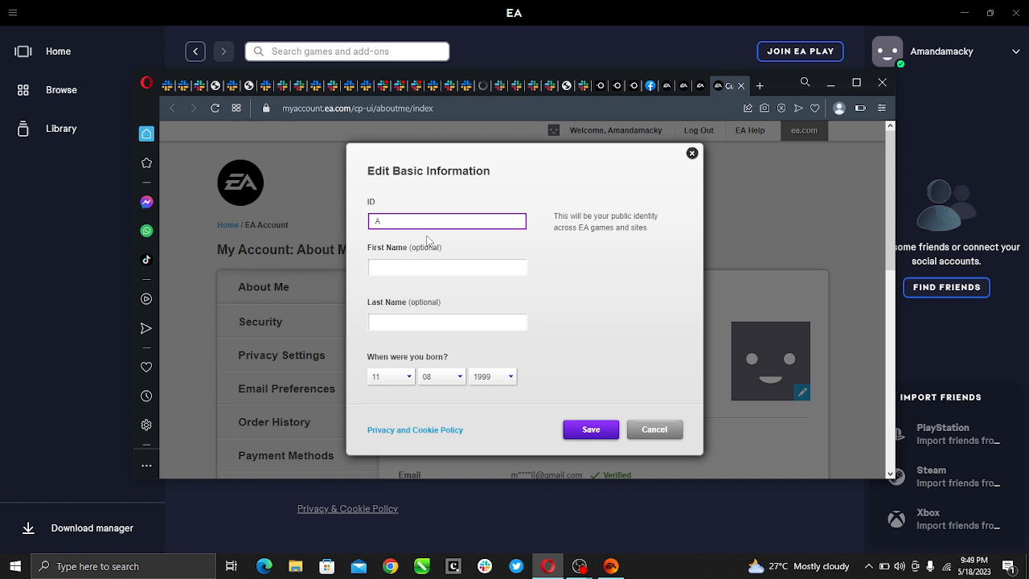
{"action": "type", "text": "mandamacky"}
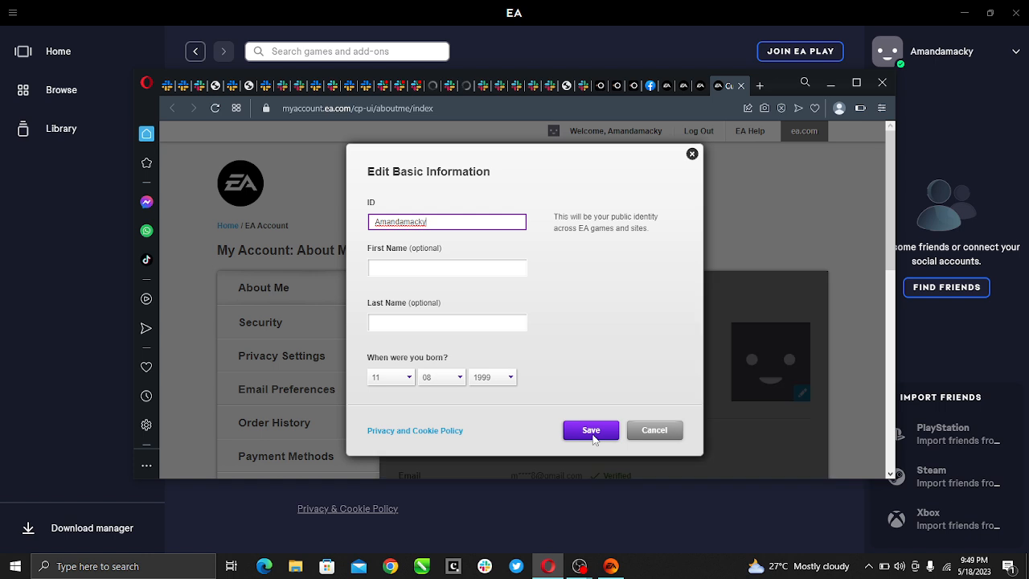
Save the new EA ID and scroll past email, phone and regional settings
{"action": "left_click", "coordinate": [590, 430]}
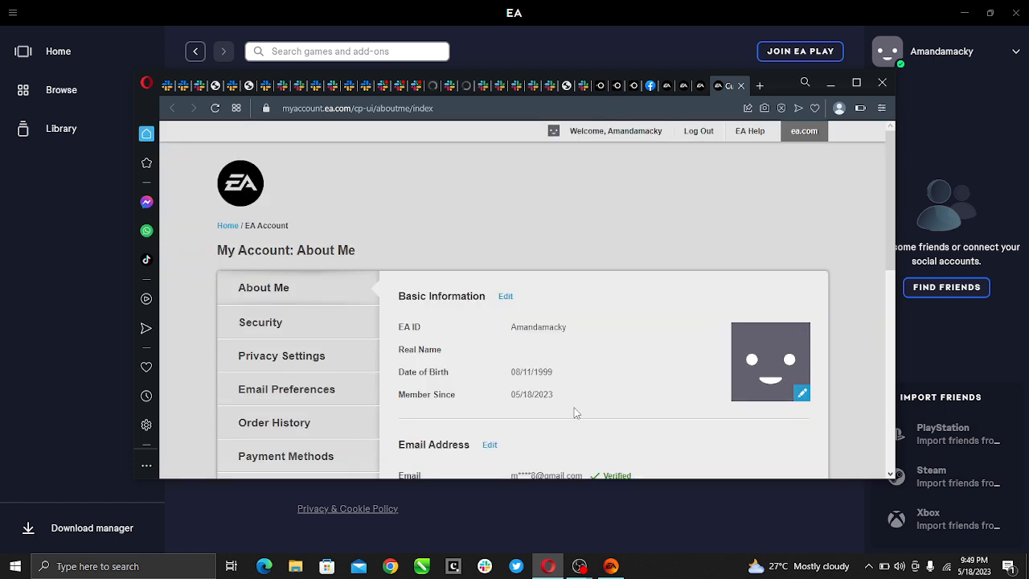
{"action": "mouse_move", "coordinate": [584, 324]}
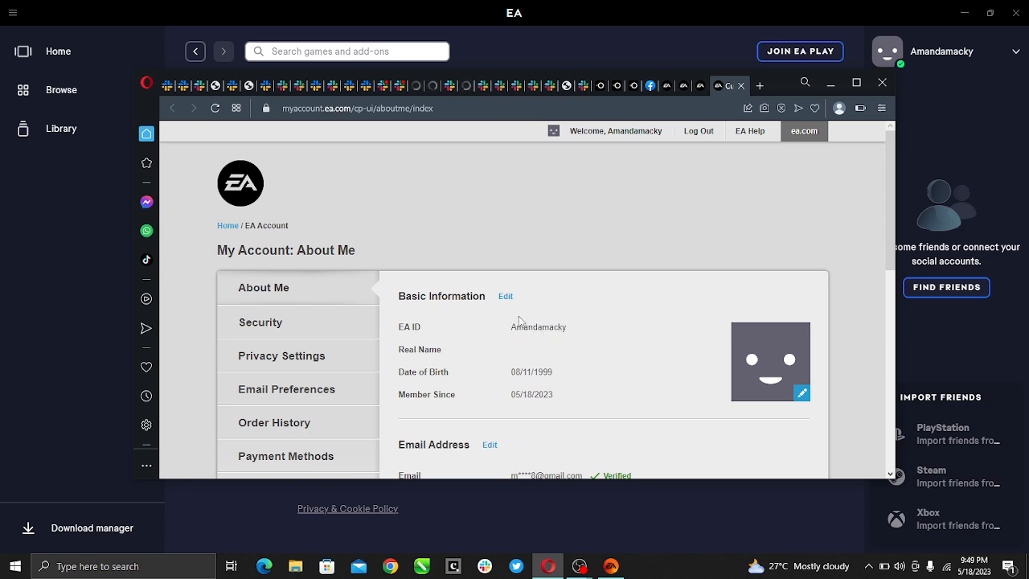
{"action": "scroll", "scroll_direction": "down", "scroll_amount": 3}
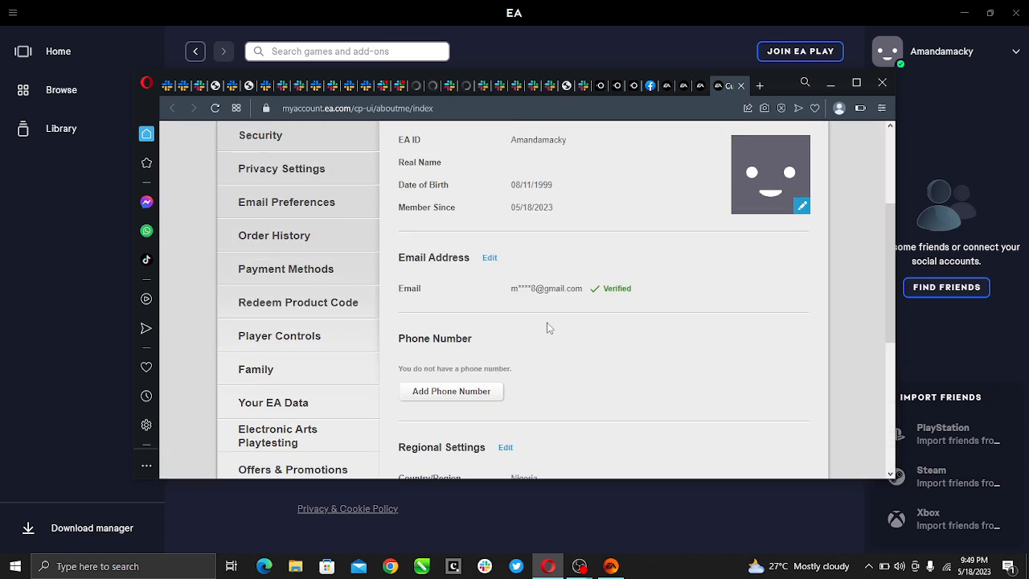
{"action": "scroll", "scroll_direction": "down", "scroll_amount": 3}
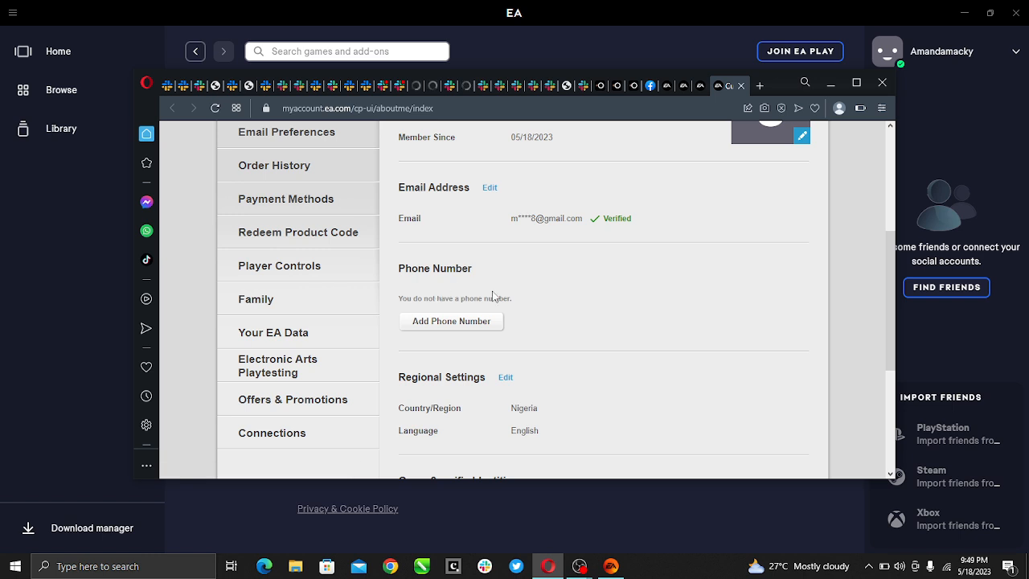